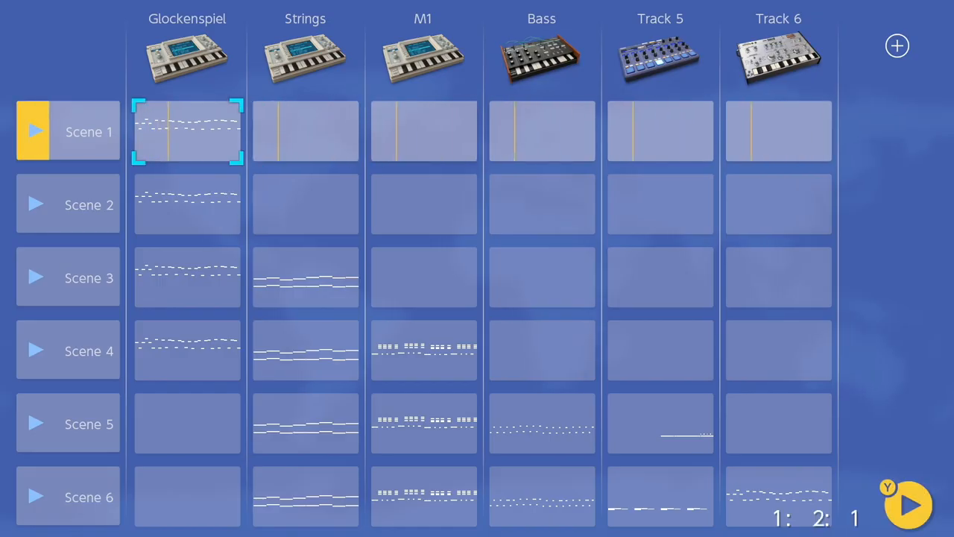
Step: Play through the scene grid from Scene 1 to Scene 6 and bring up the gadget browser on Berlin
double_click(188, 132)
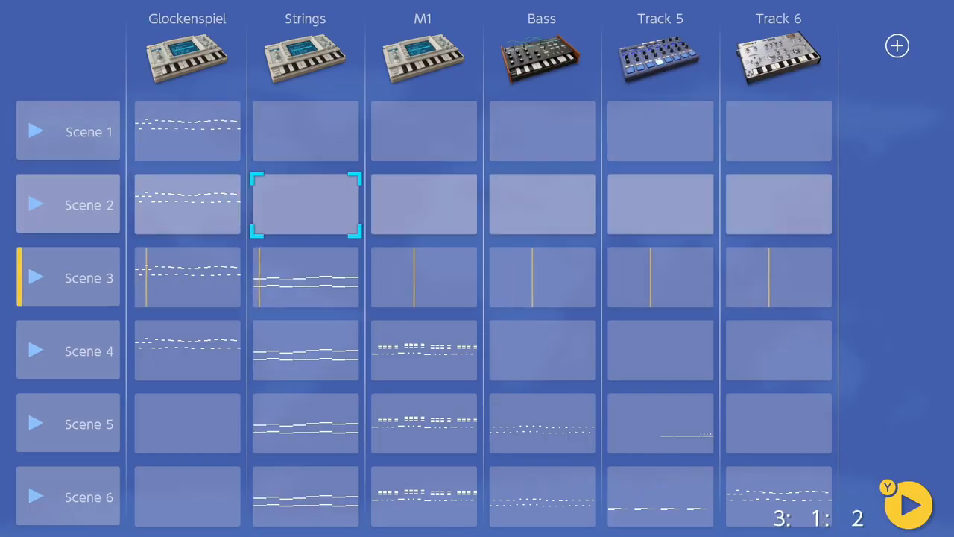
double_click(304, 204)
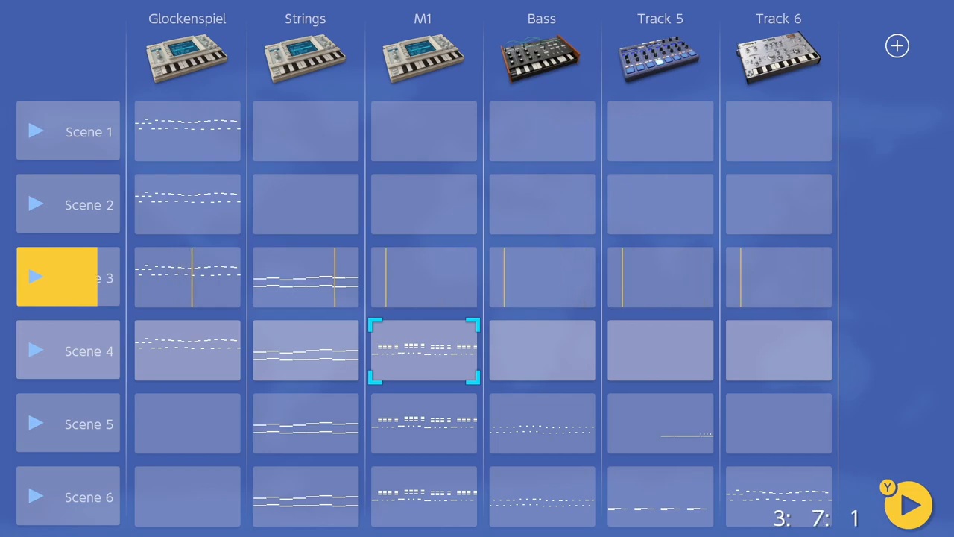
double_click(423, 351)
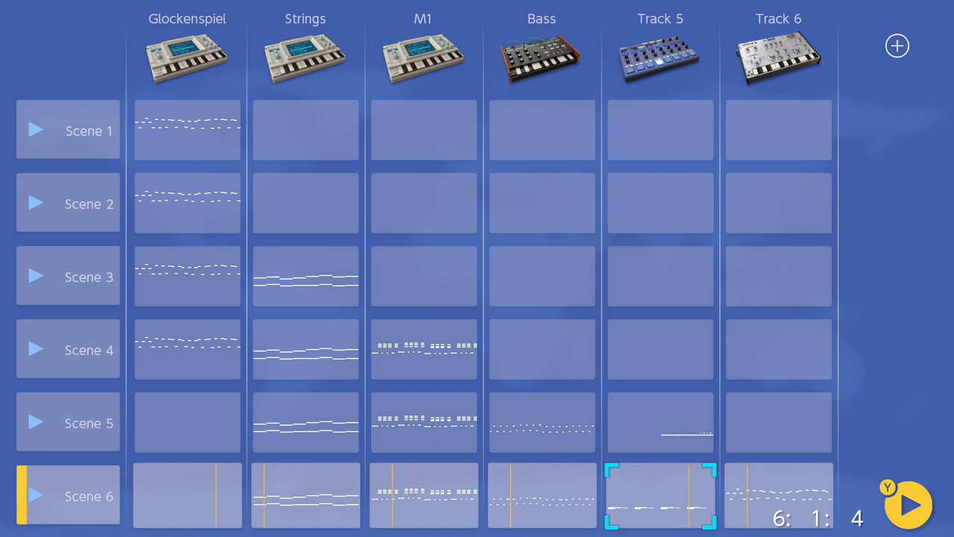
double_click(656, 502)
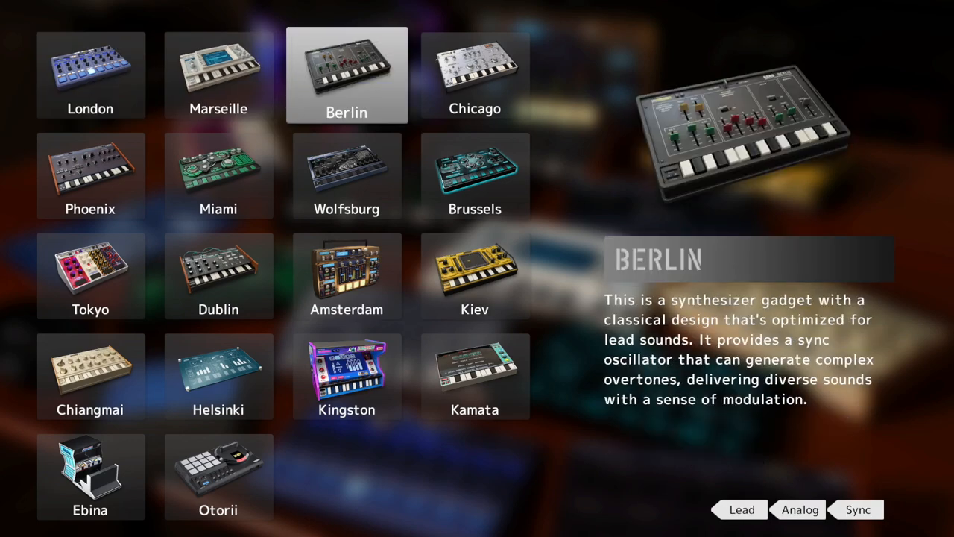
Step: Browse the Dublin, Helsinki and Kingston gadget descriptions, then load another song playing Scene 3
left_click(218, 275)
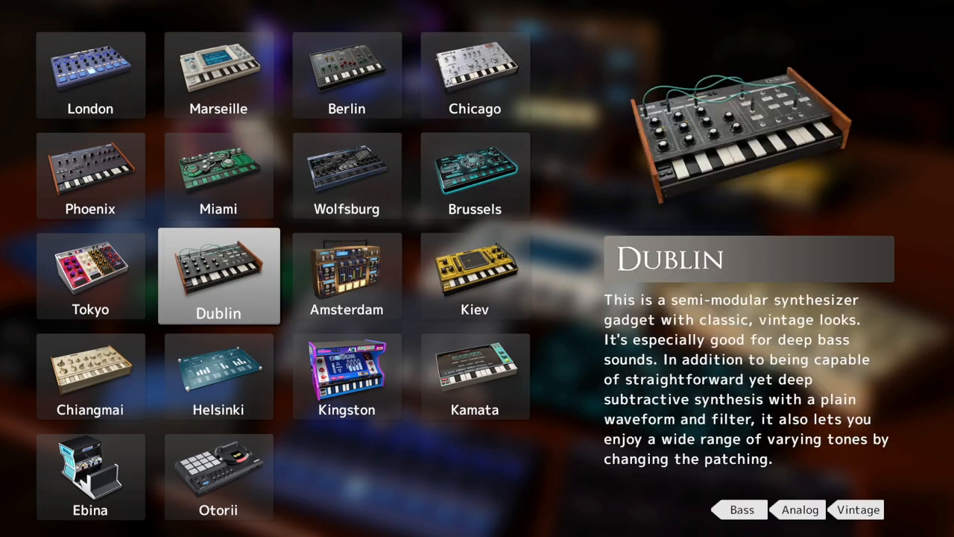
left_click(218, 375)
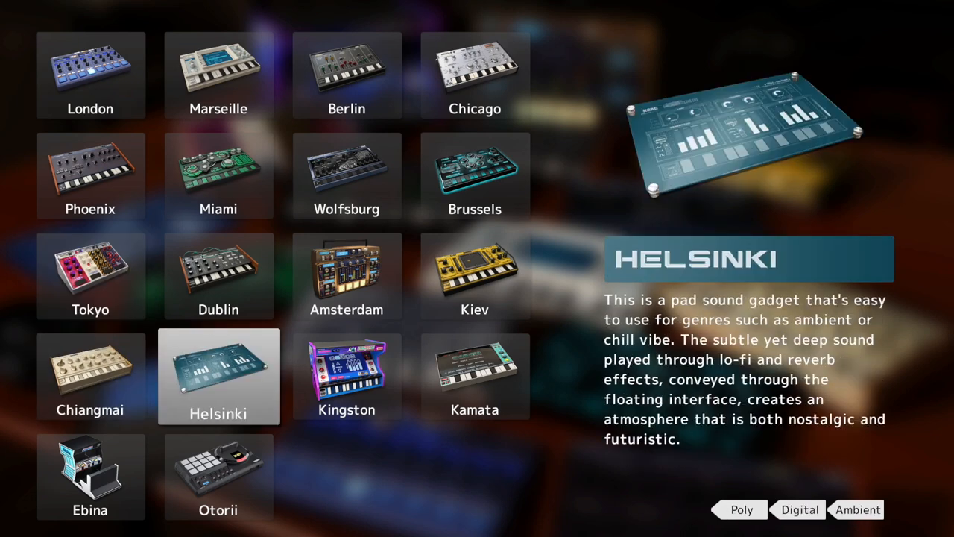
left_click(346, 375)
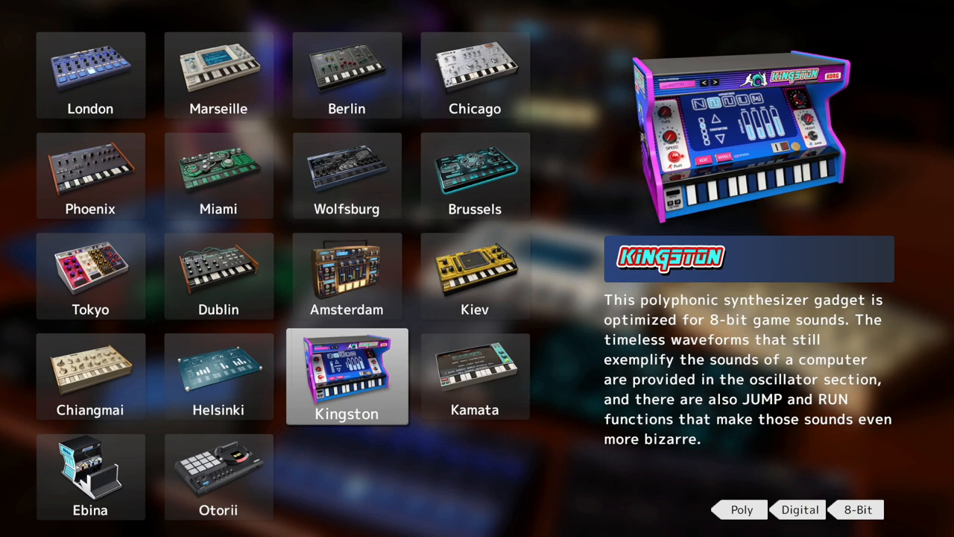
left_click(474, 375)
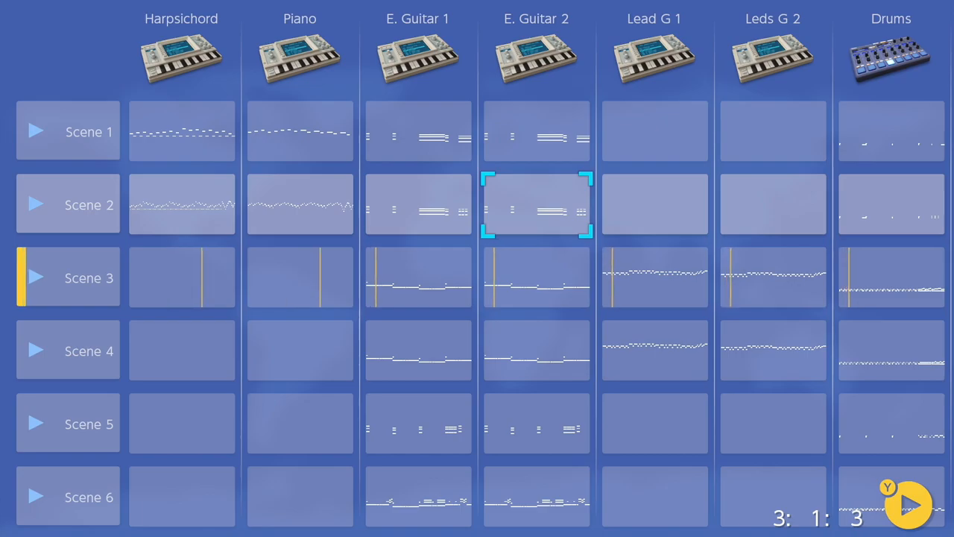
Step: Bring up the London drum editor for Breakbeat with the JUNGLIST kit and TUBE DRIVE effect
double_click(653, 276)
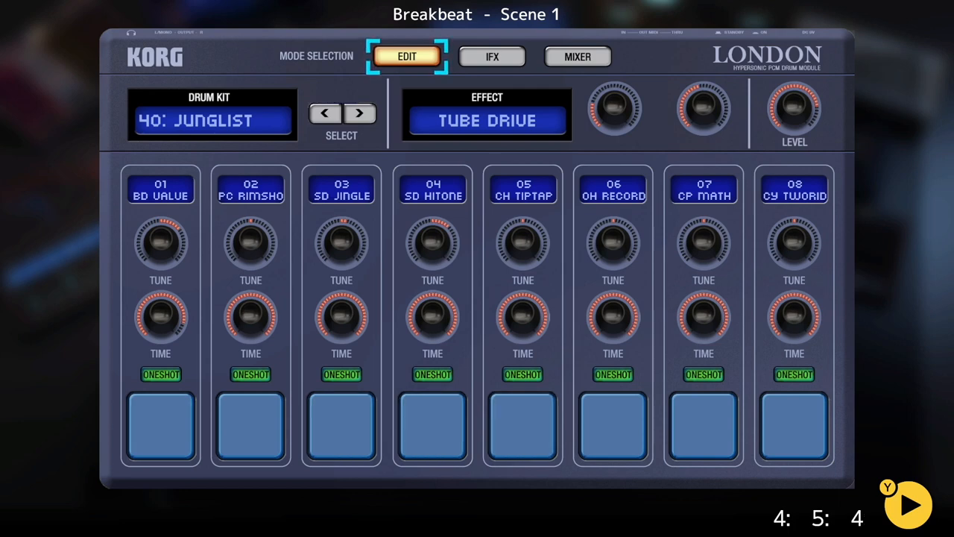
Step: Leave the London editor for the scene grid and play Scene 8
left_click(522, 442)
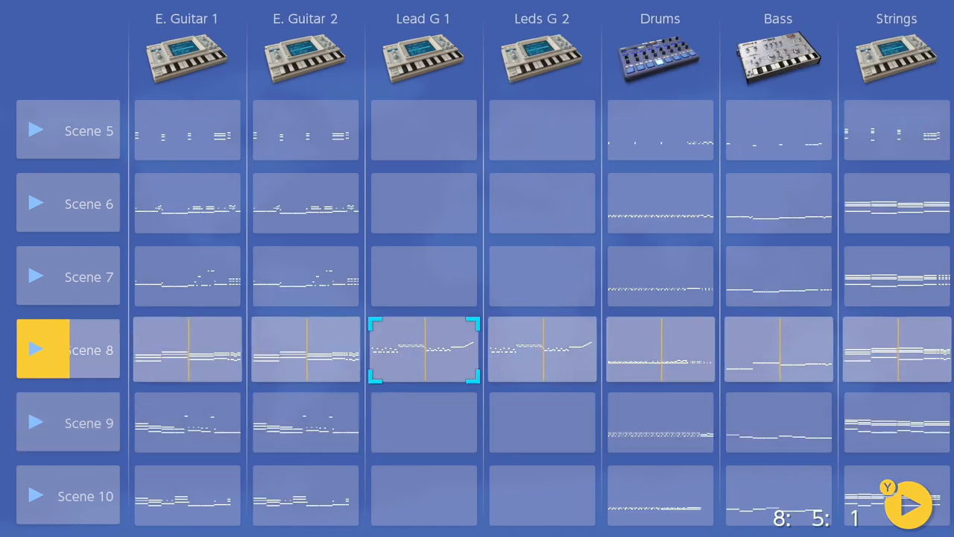
Step: Let Scene 9 play and bring up the gadget browser on the Tokyo analog drum gadget
double_click(424, 356)
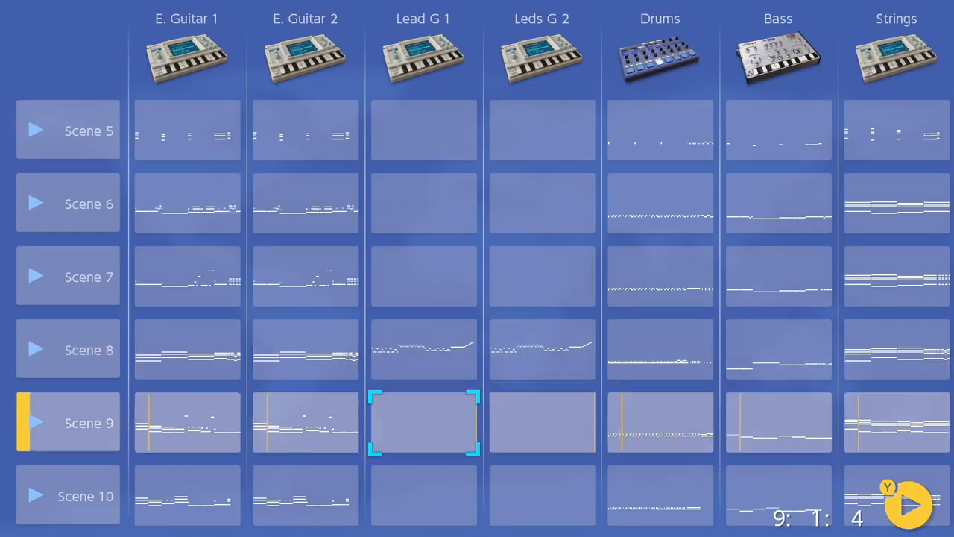
left_click(304, 423)
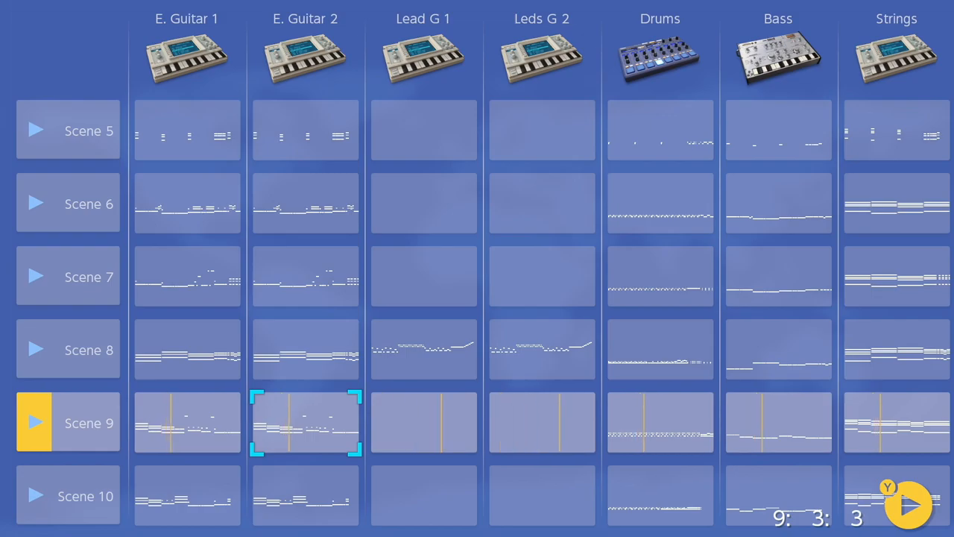
double_click(304, 423)
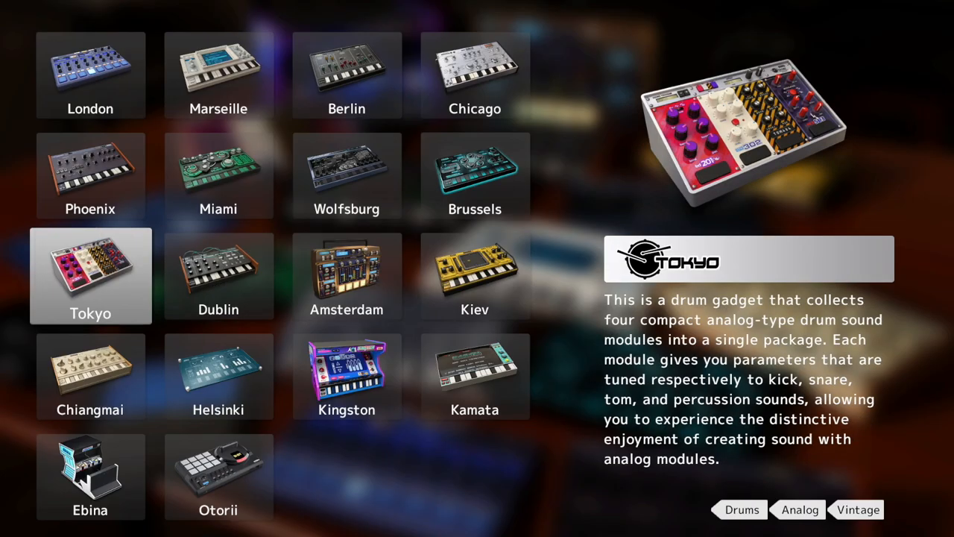
Step: Add Kingston as a new track, pick the Scene 2 clip, then return to the guitar song at Scene 12
left_click(345, 376)
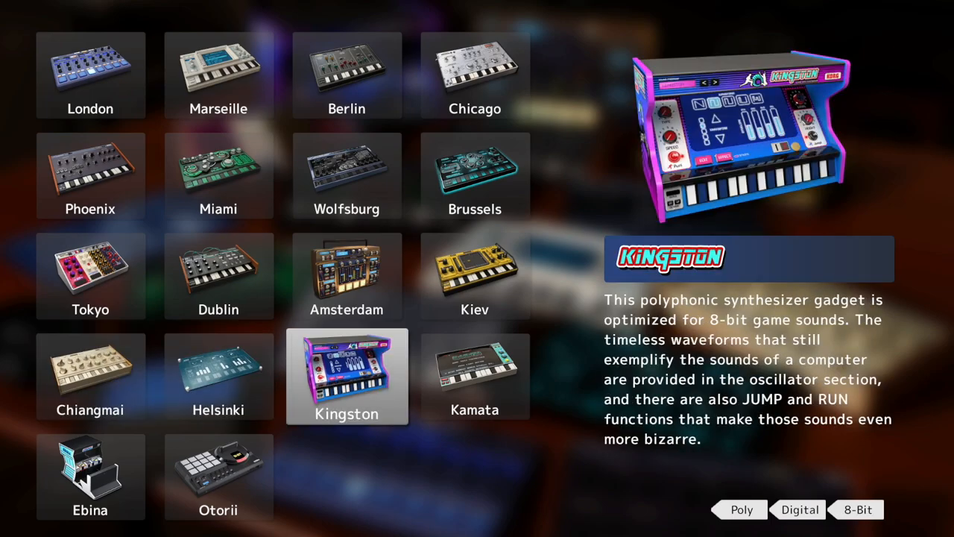
left_click(345, 375)
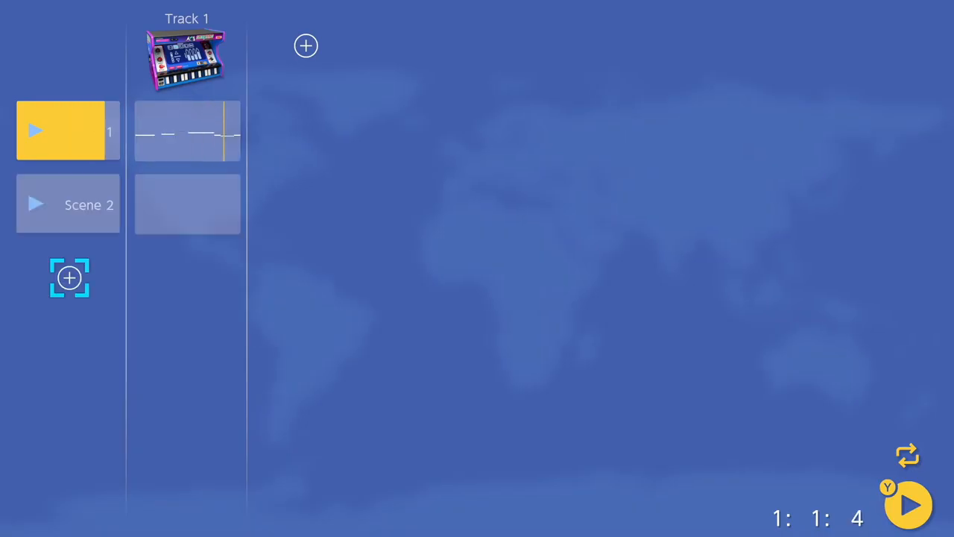
left_click(188, 203)
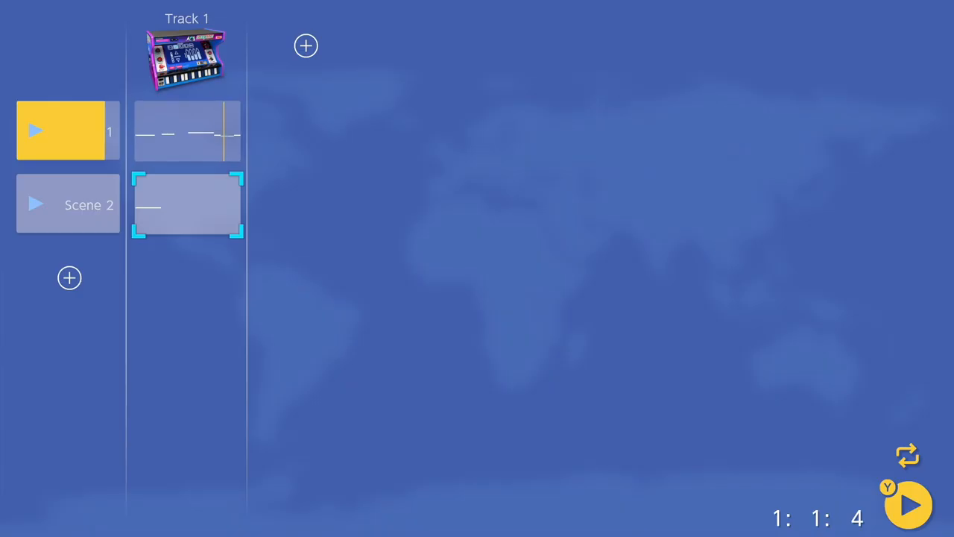
left_click(304, 45)
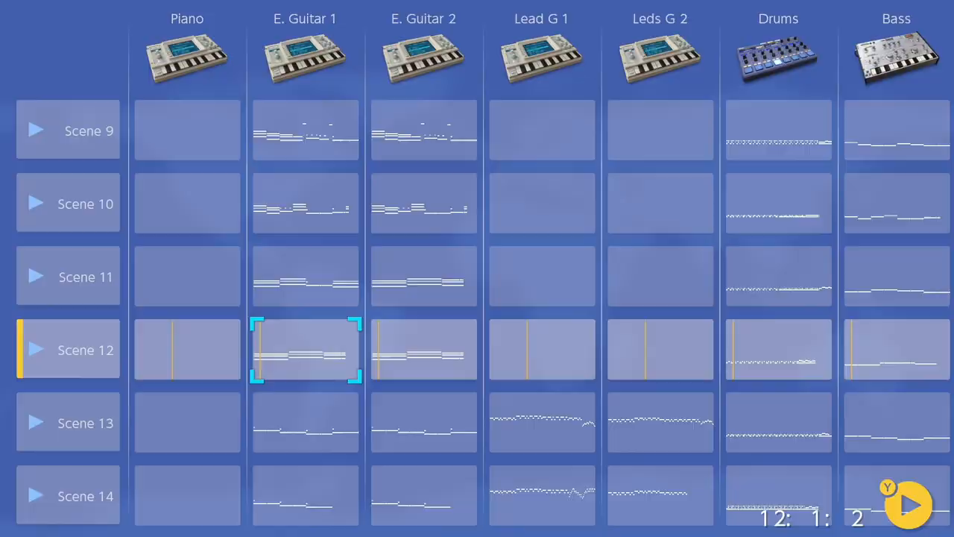
Step: Play Scenes 14 to 16, then load the Pluck/Strings/909 song playing Scene 1
double_click(304, 349)
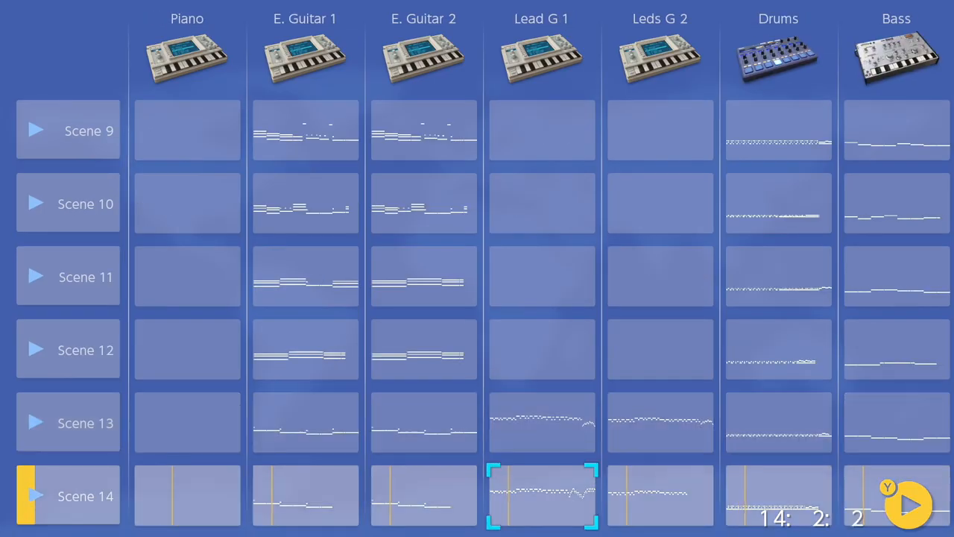
scroll("down", 3)
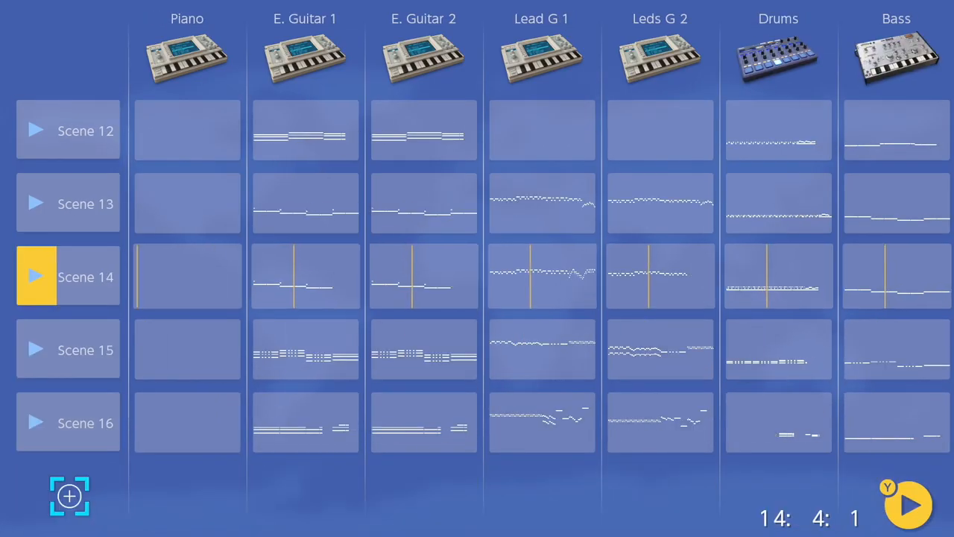
double_click(541, 274)
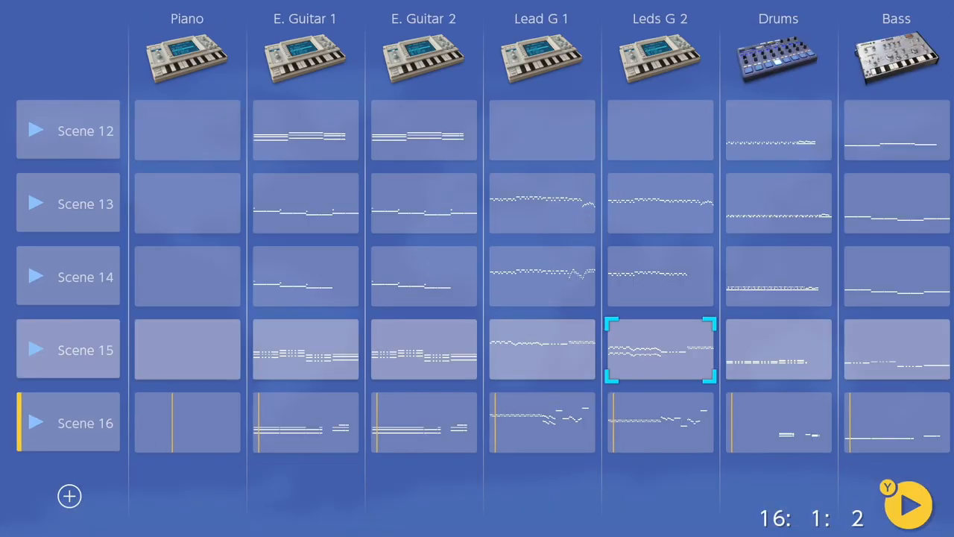
double_click(659, 355)
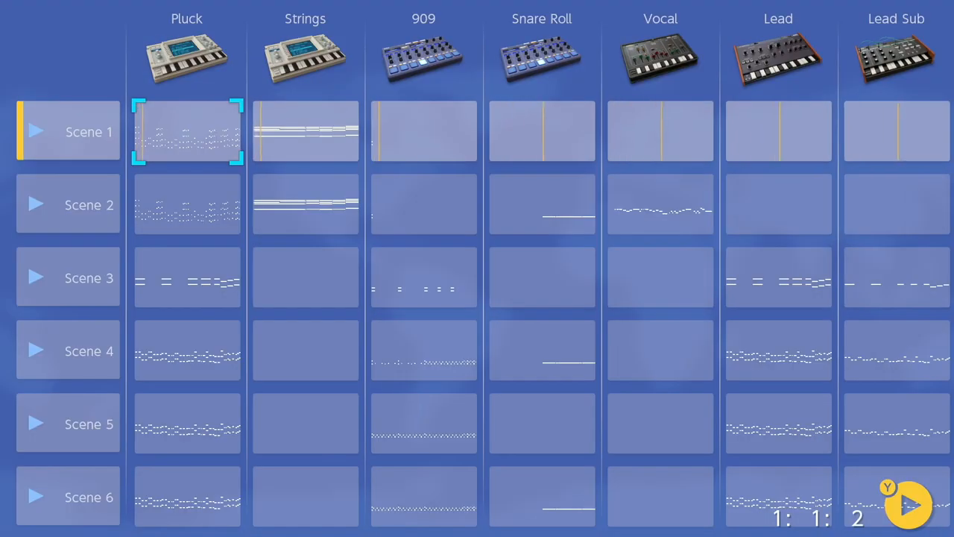
Step: Bring up the Vocal track's Scene 2 clip in the piano roll editor
double_click(186, 131)
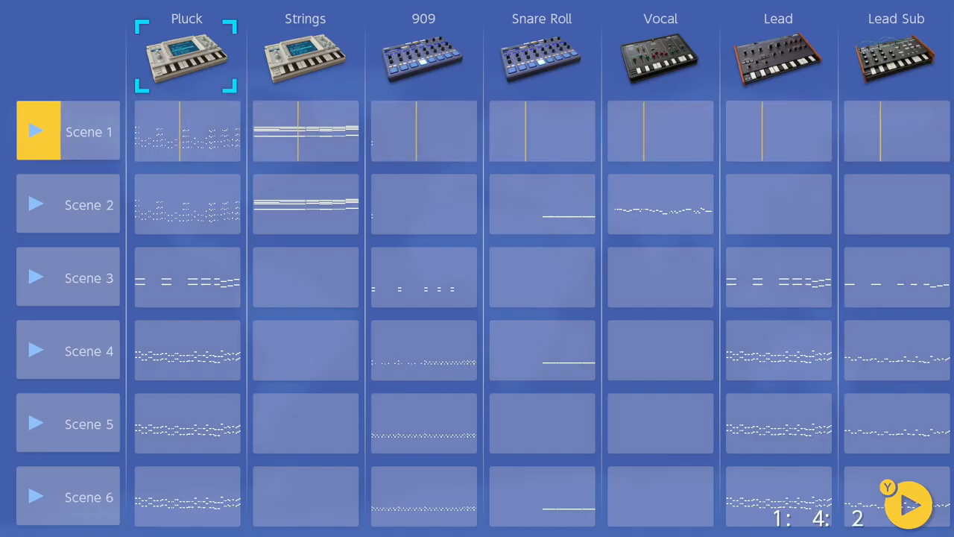
left_click(304, 57)
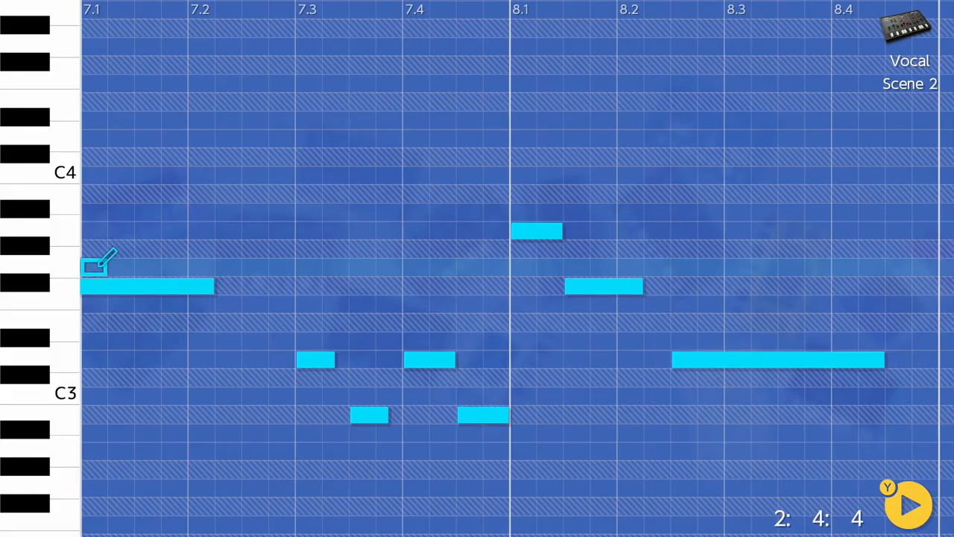
mouse_move(444, 265)
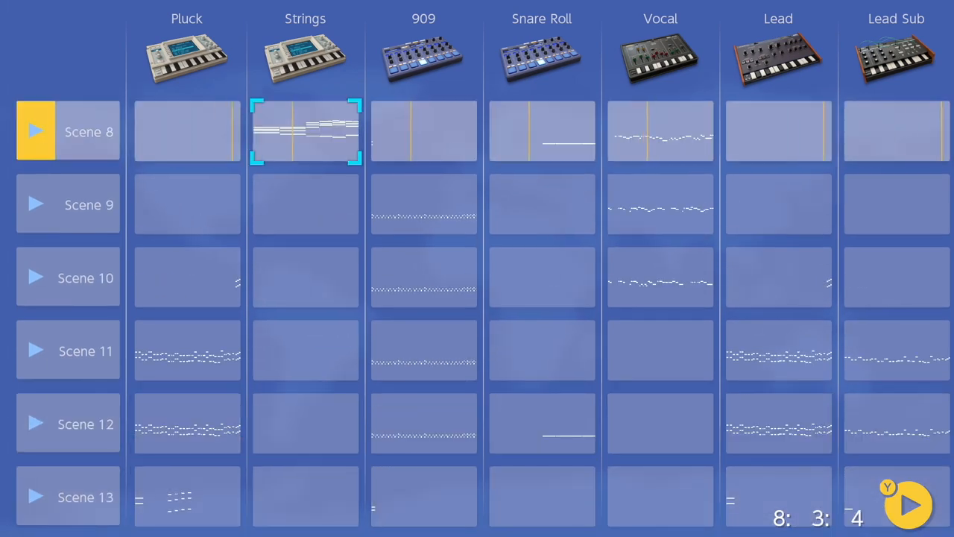
Step: Scroll the grid right to the M1 track and play Scene 11
left_click(68, 131)
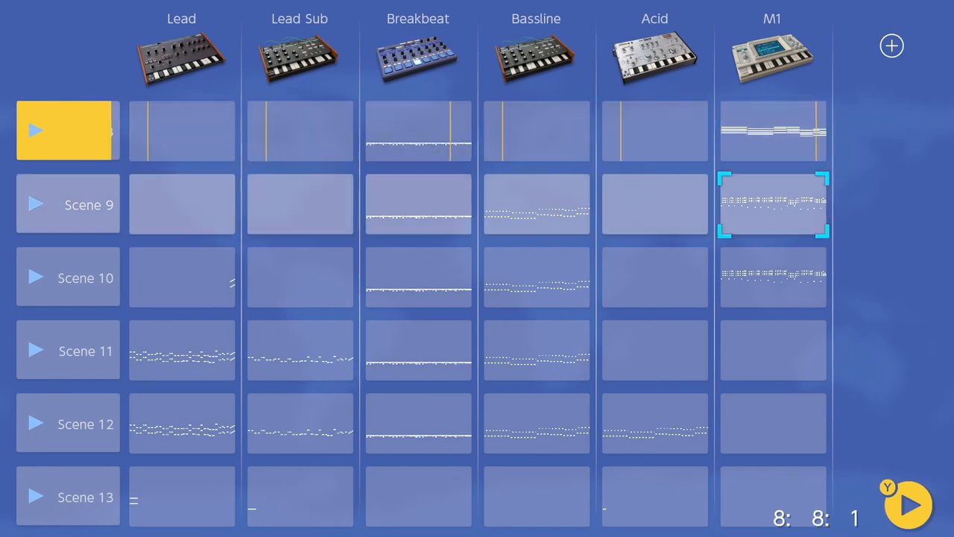
double_click(772, 205)
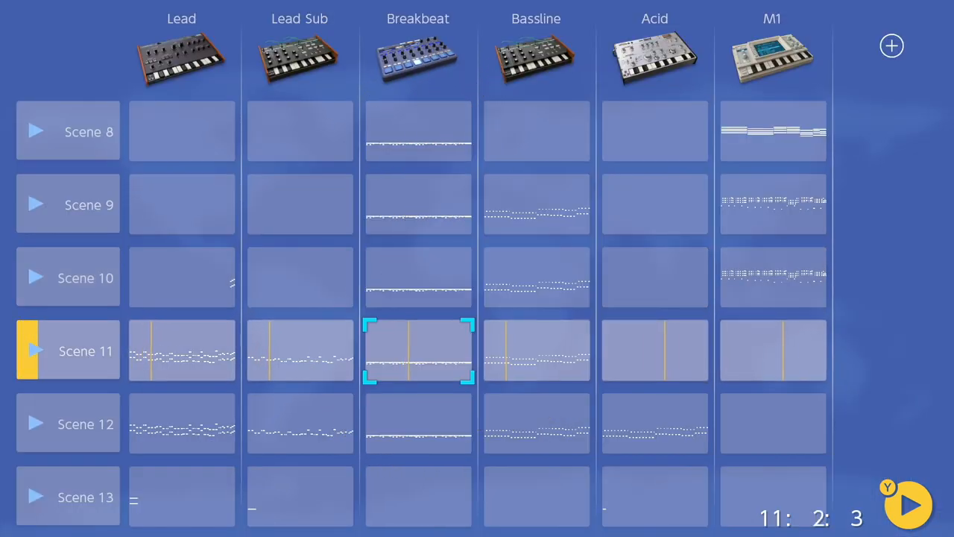
left_click(300, 351)
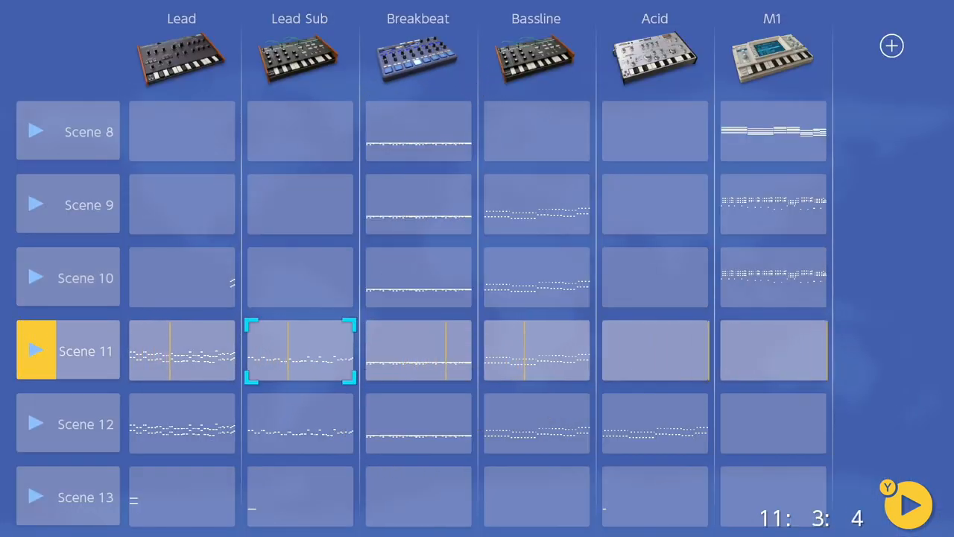